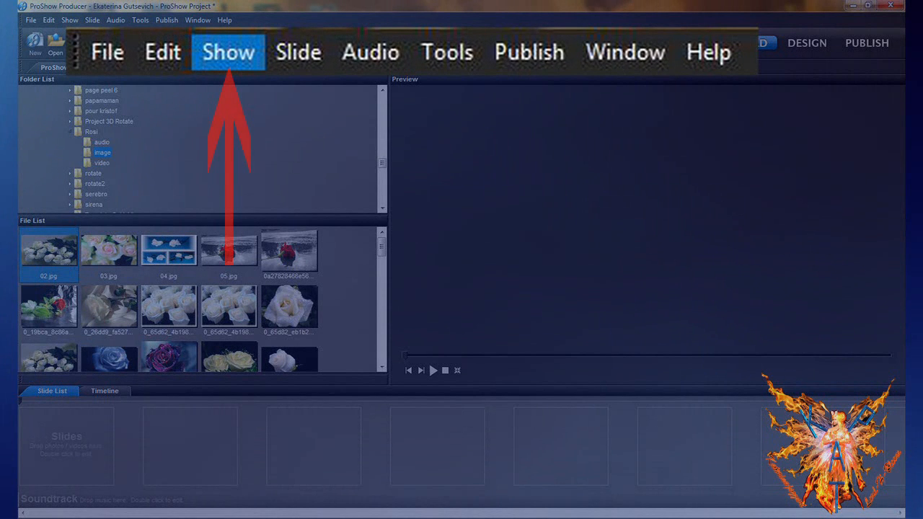
- Open Show Options from the Show menu, landing on the general show settings
left_click(229, 52)
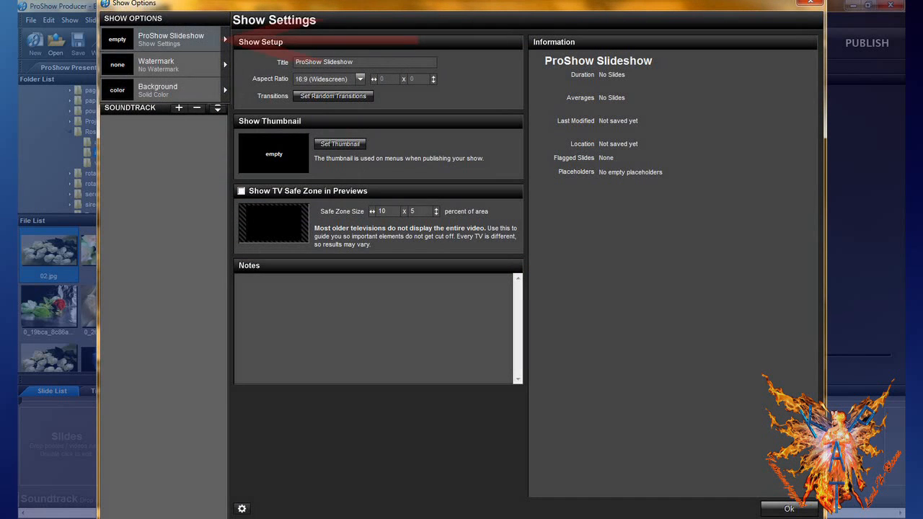
left_click(170, 38)
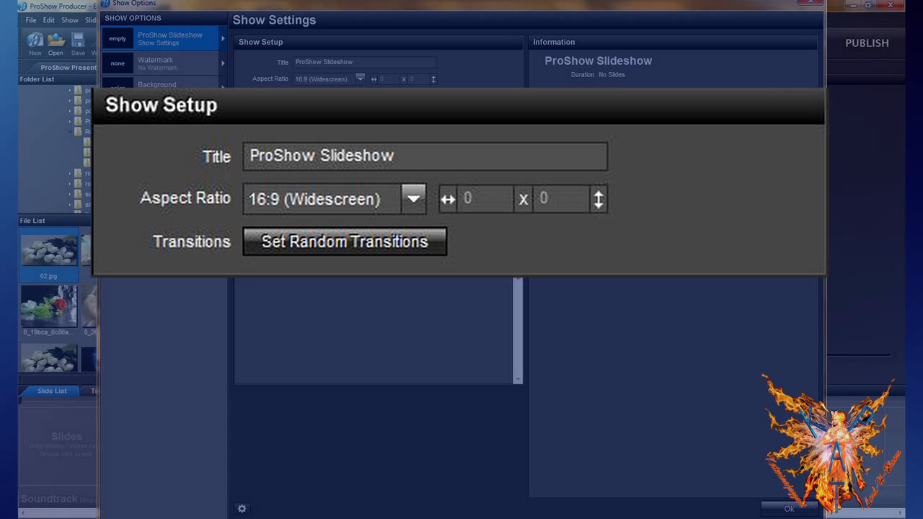
left_click(789, 509)
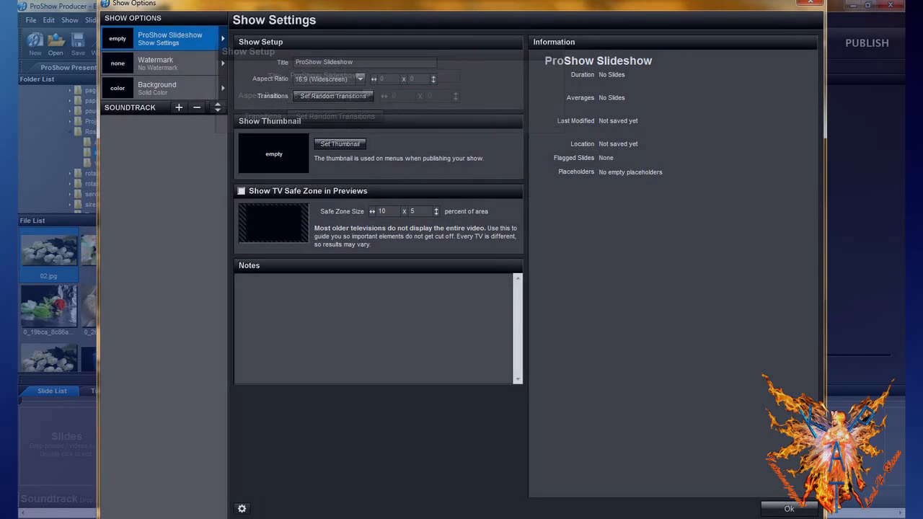
left_click(339, 143)
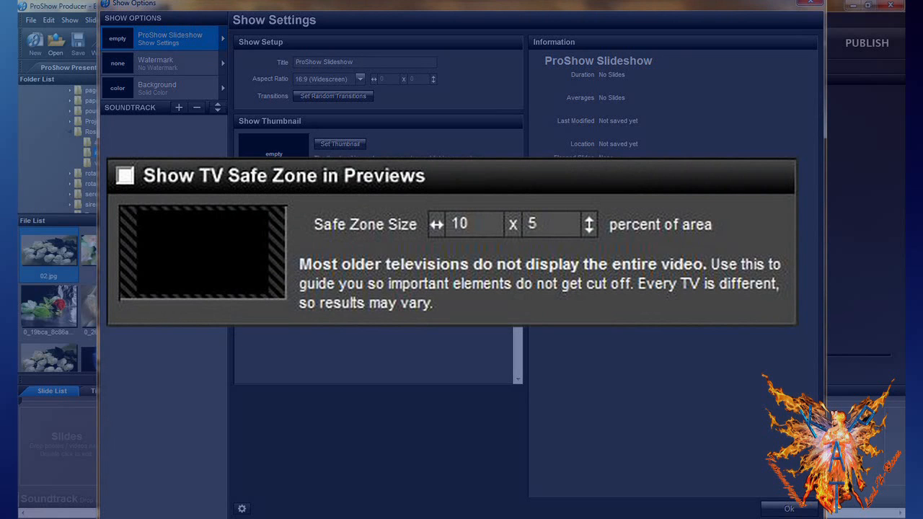
left_click(126, 176)
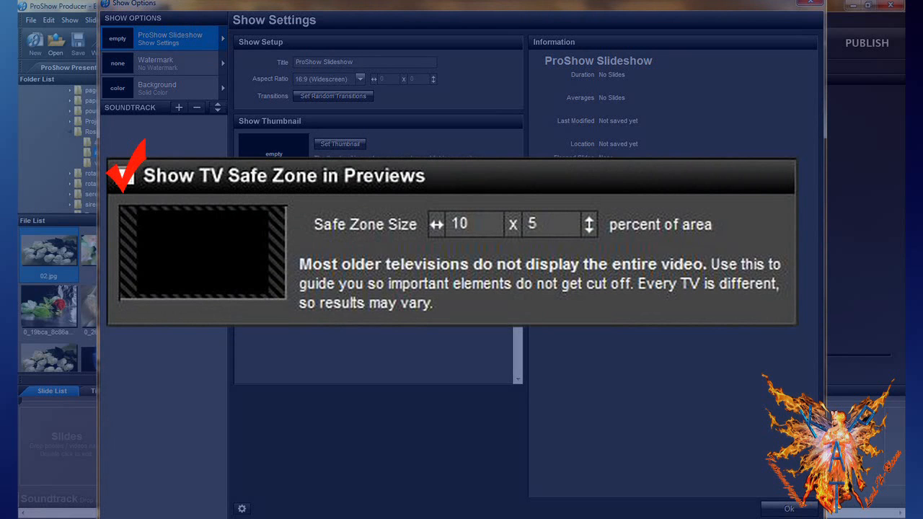
left_click(124, 175)
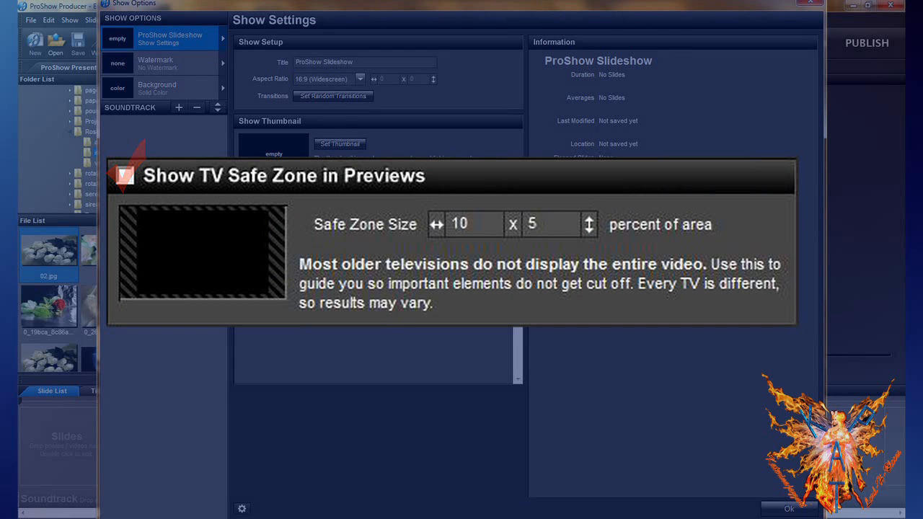
left_click(125, 176)
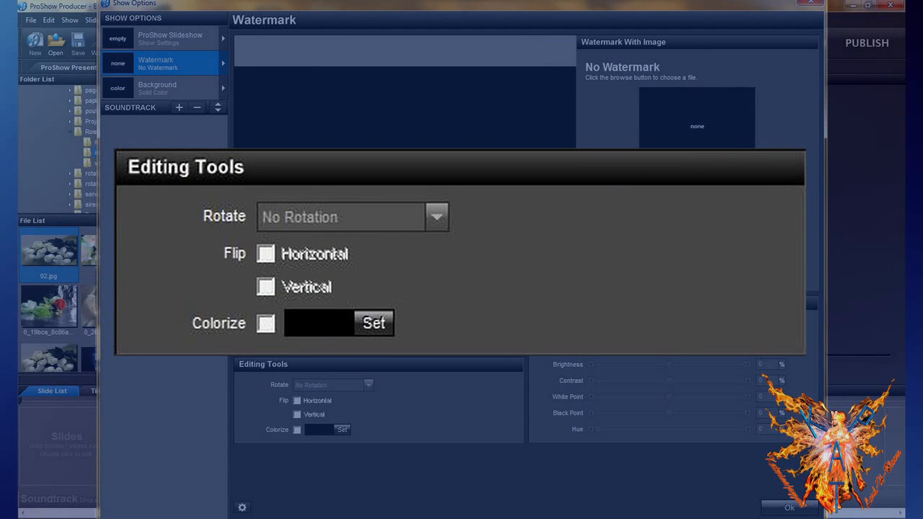
- Select Watermark in Show Options and review the Rotate choices, leaving no rotation
left_click(435, 215)
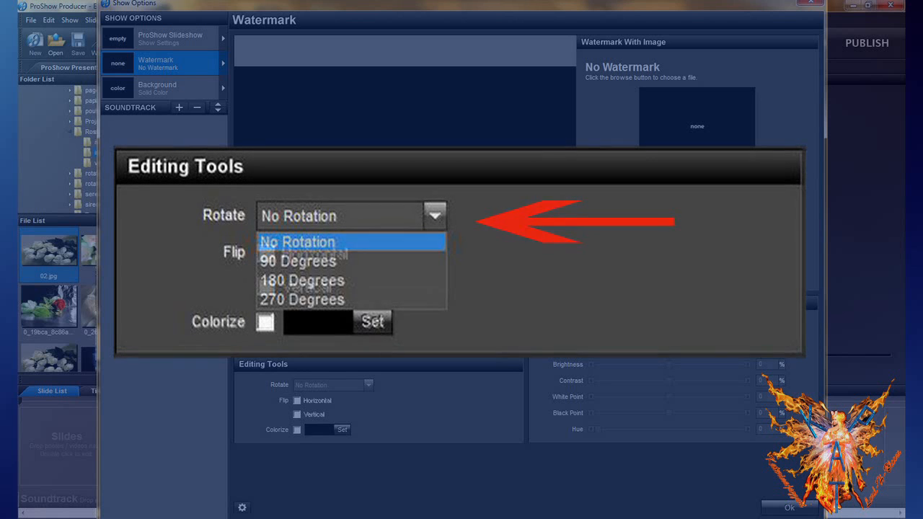
left_click(297, 242)
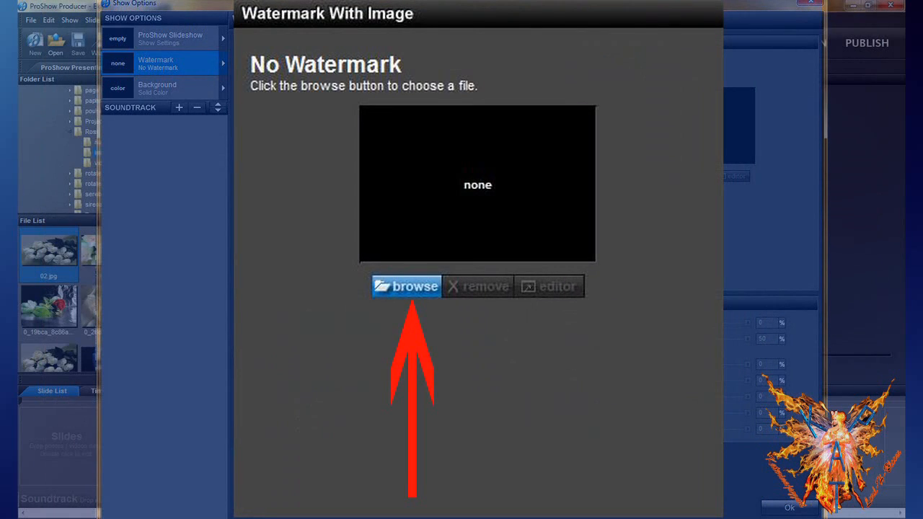
- Browse for and open K-P Logo.psd as the watermark image
left_click(406, 287)
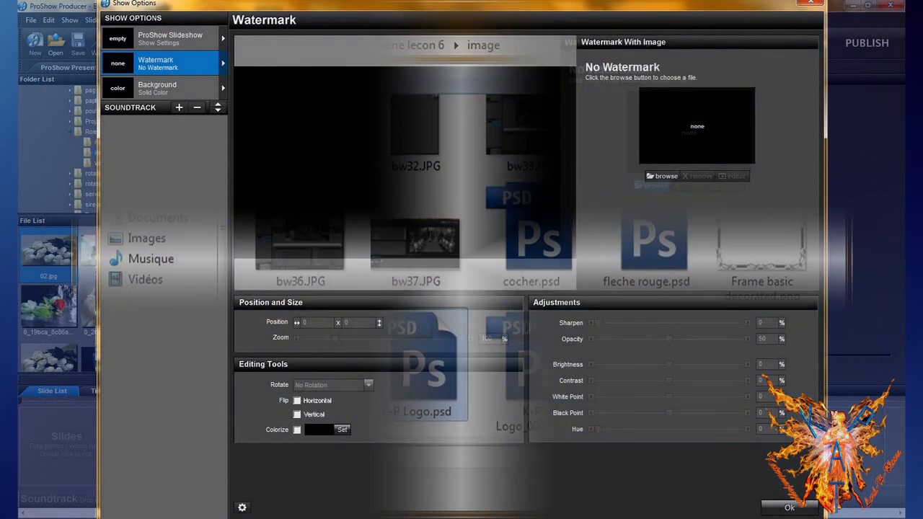
left_click(662, 175)
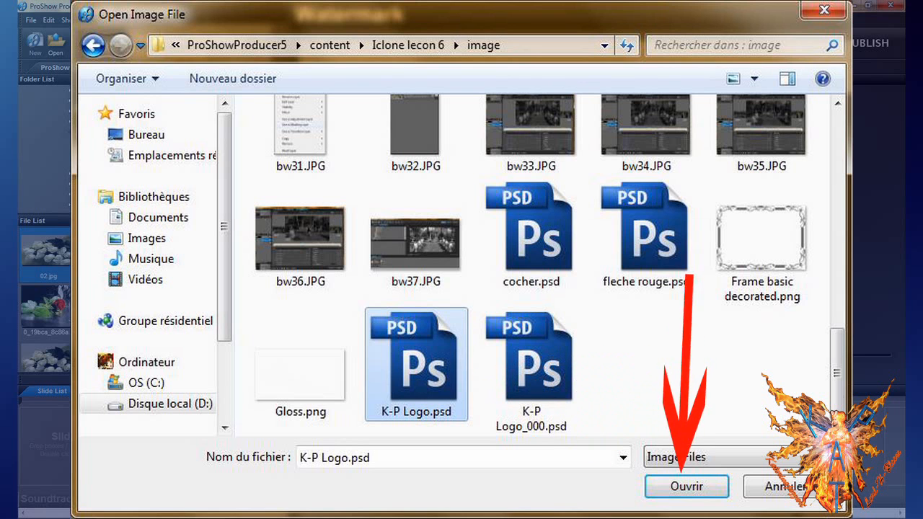
left_click(686, 486)
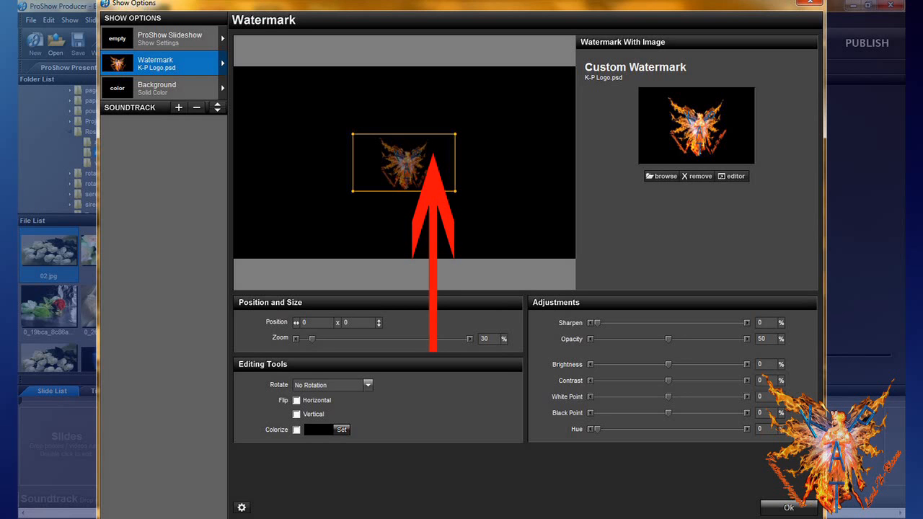
- Drag the K-P Logo watermark in the preview toward the lower-right corner
left_click_drag(404, 162, 530, 223)
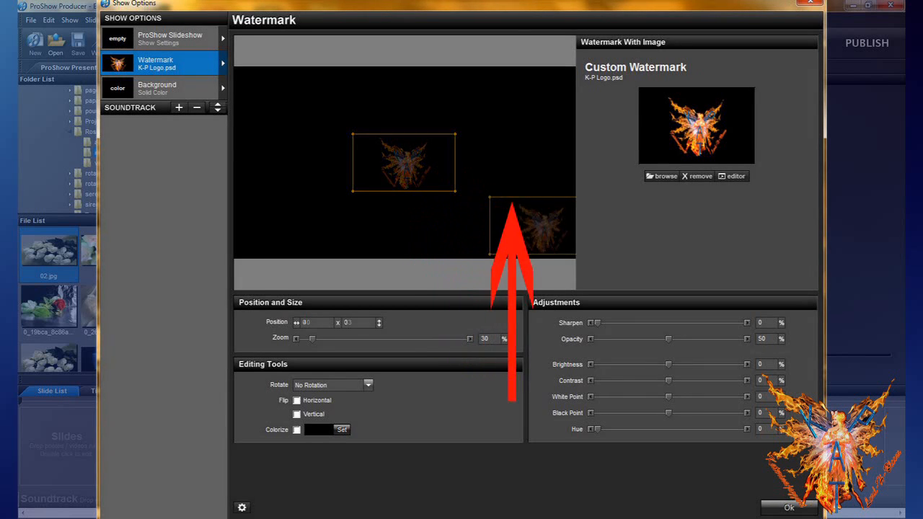